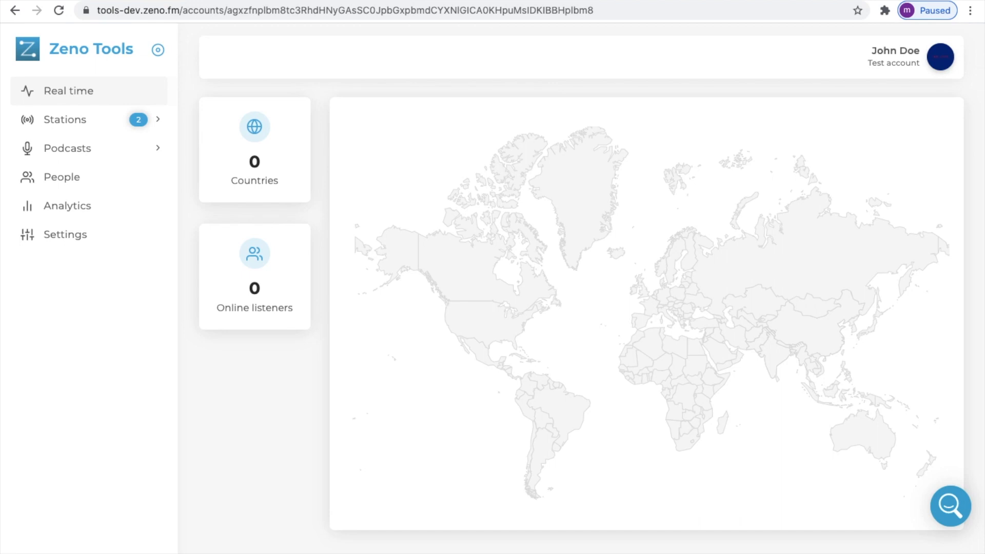
{"action": "mouse_move", "coordinate": [126, 125]}
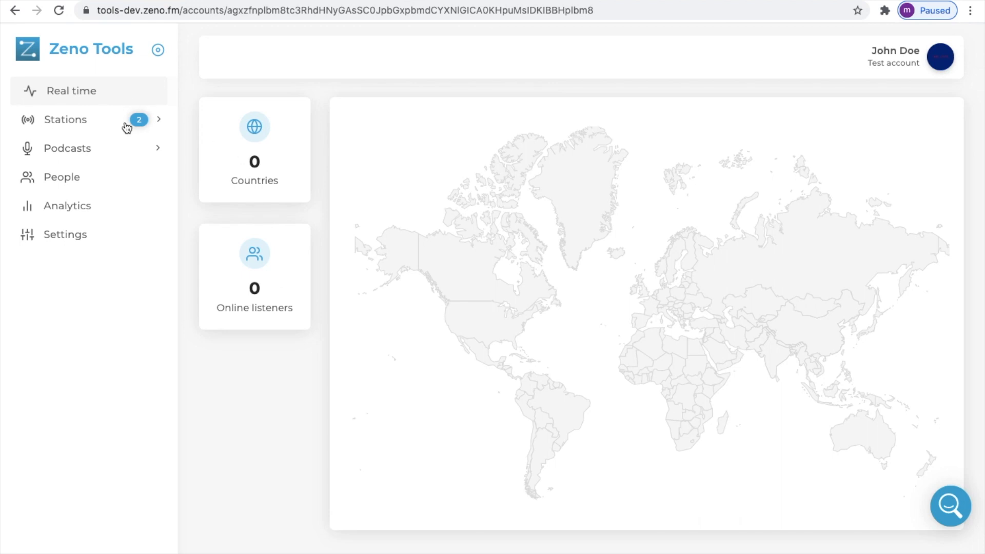
{"action": "mouse_move", "coordinate": [132, 271]}
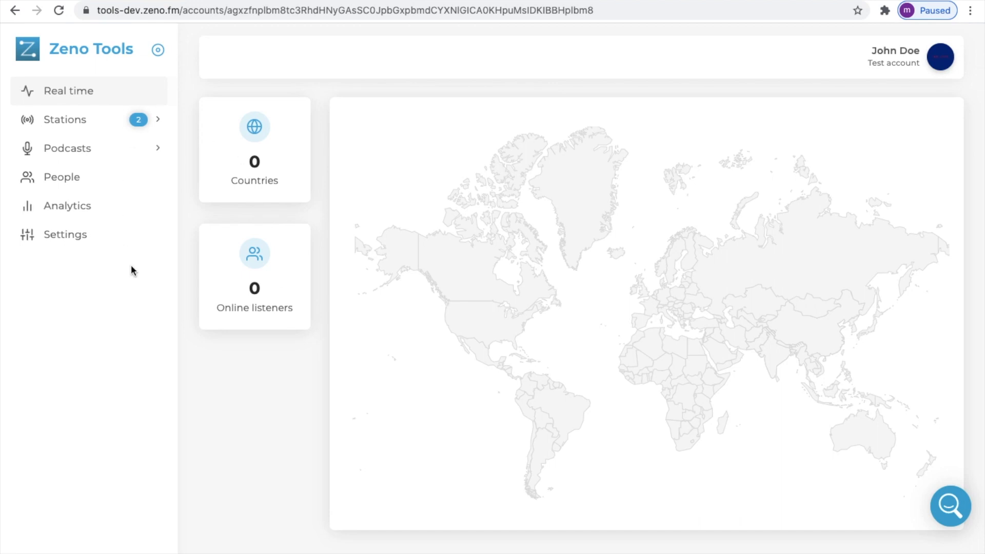
{"action": "mouse_move", "coordinate": [65, 177]}
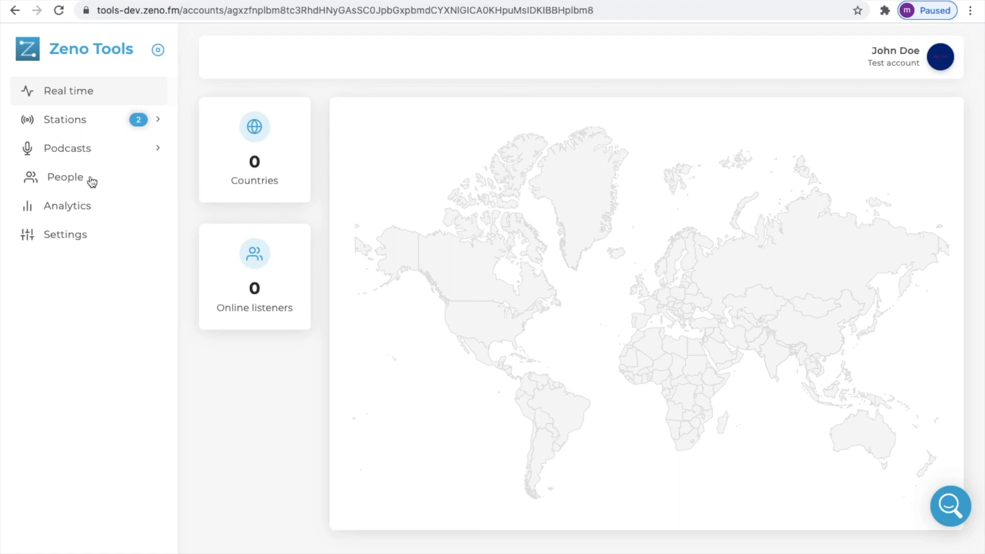
{"action": "left_click", "coordinate": [64, 176]}
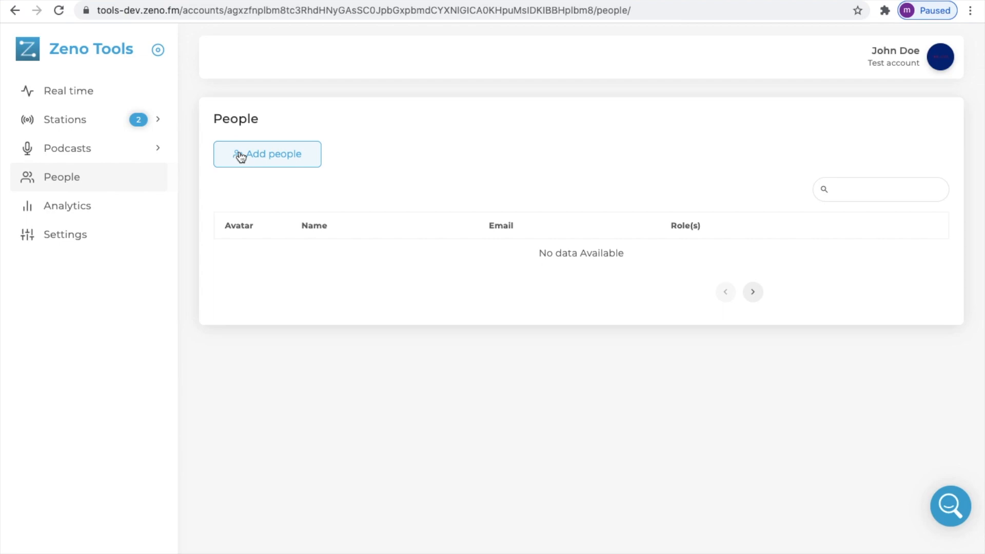
{"action": "left_click", "coordinate": [266, 154]}
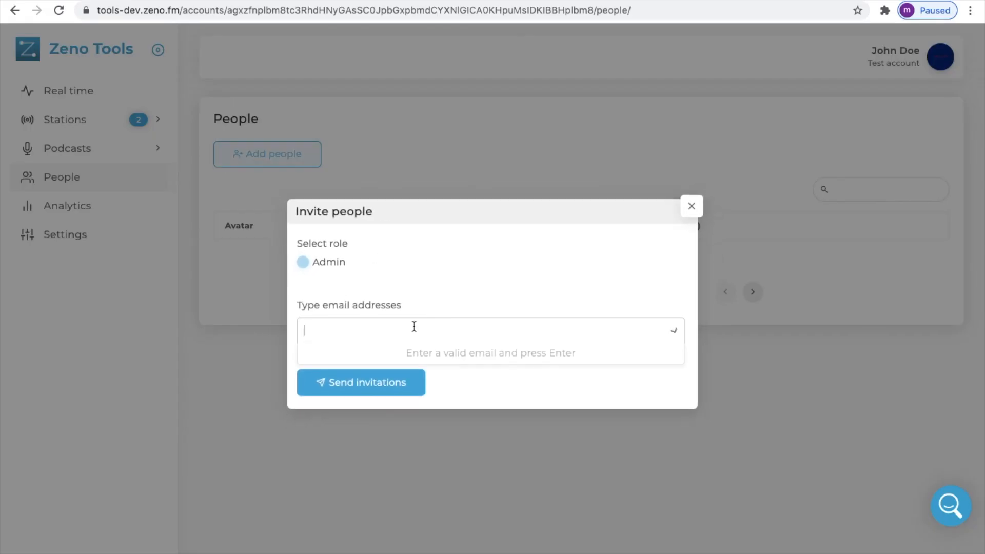
{"action": "left_click", "coordinate": [673, 330]}
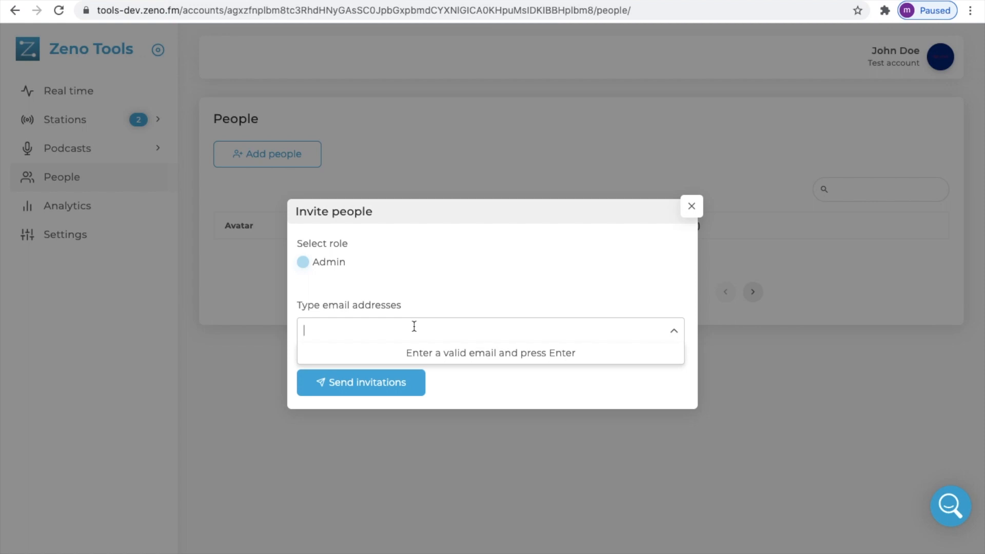
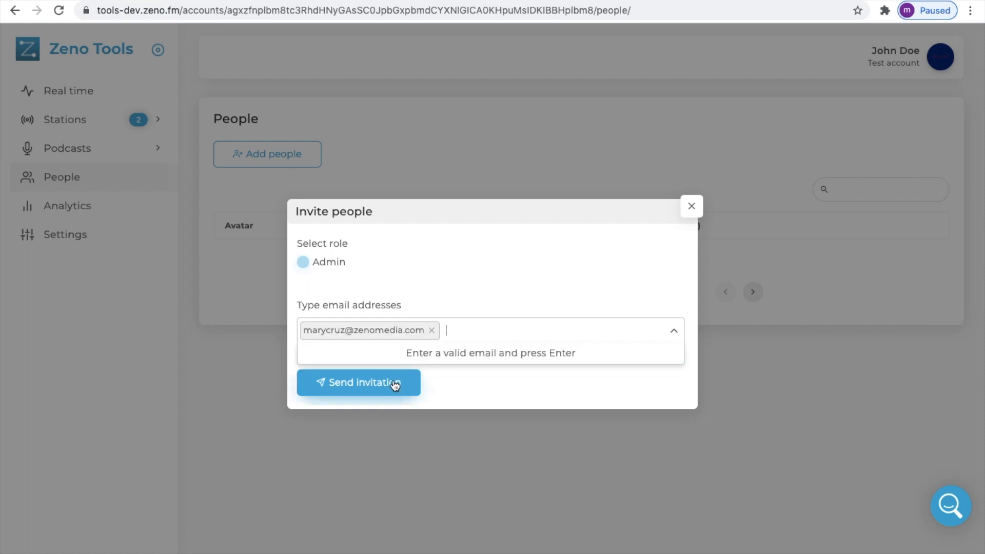
{"action": "left_click", "coordinate": [358, 382]}
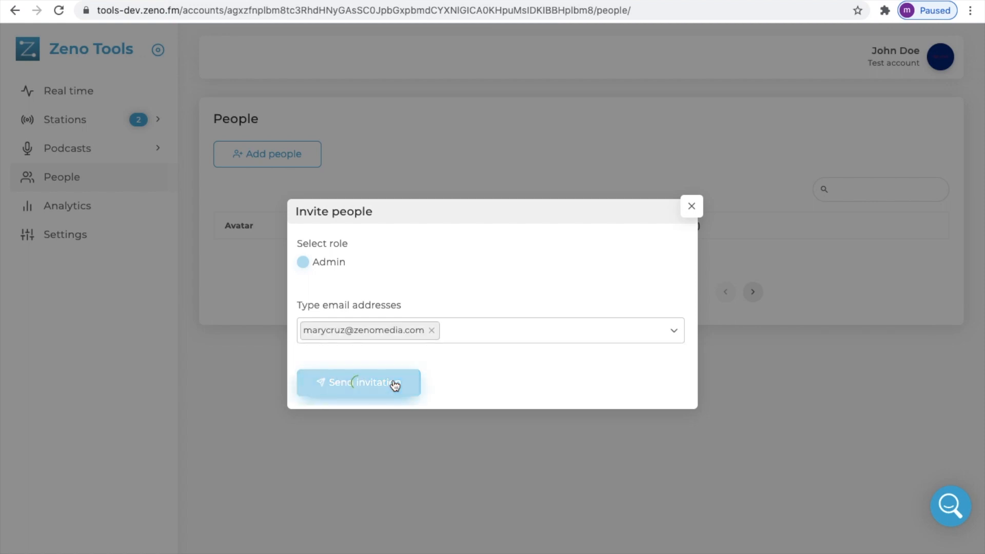
{"action": "left_click", "coordinate": [358, 381]}
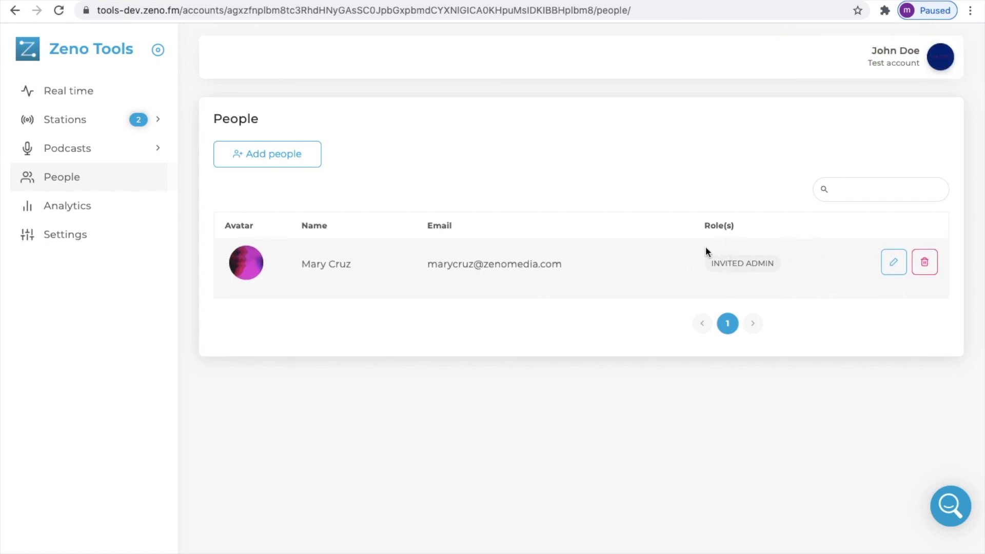
{"action": "mouse_move", "coordinate": [696, 262]}
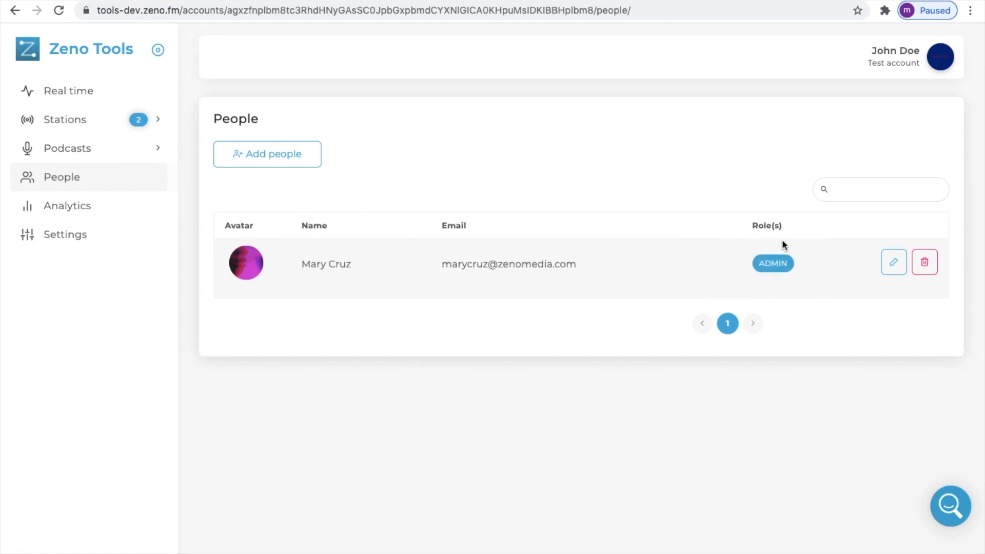
{"action": "mouse_move", "coordinate": [599, 78]}
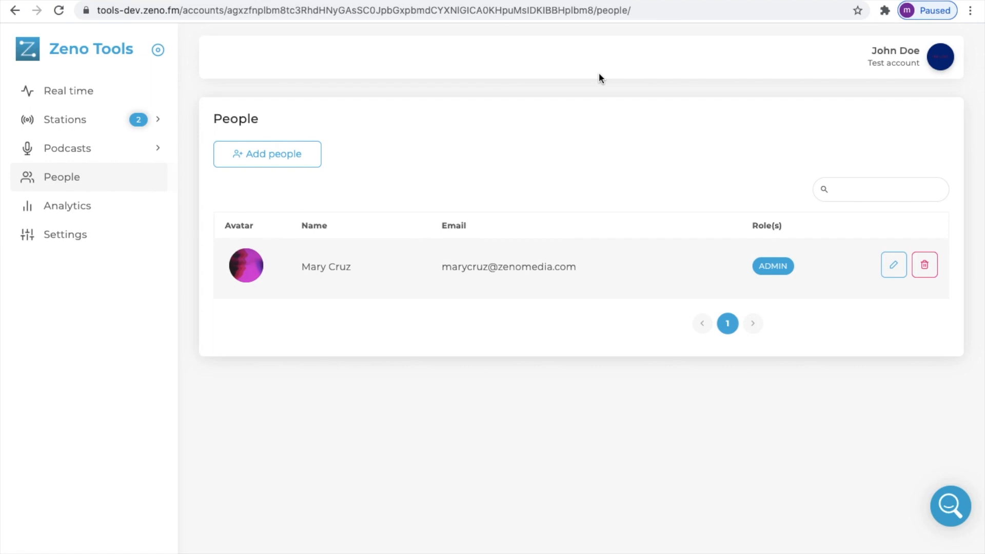
- Show Test Station's People settings, currently listing no one
{"action": "left_click", "coordinate": [68, 120]}
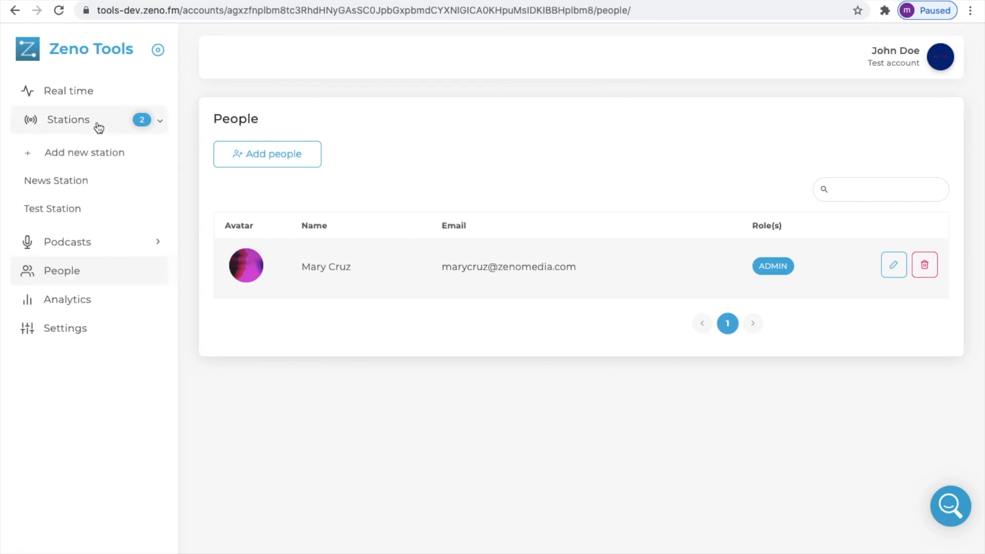
{"action": "mouse_move", "coordinate": [117, 211]}
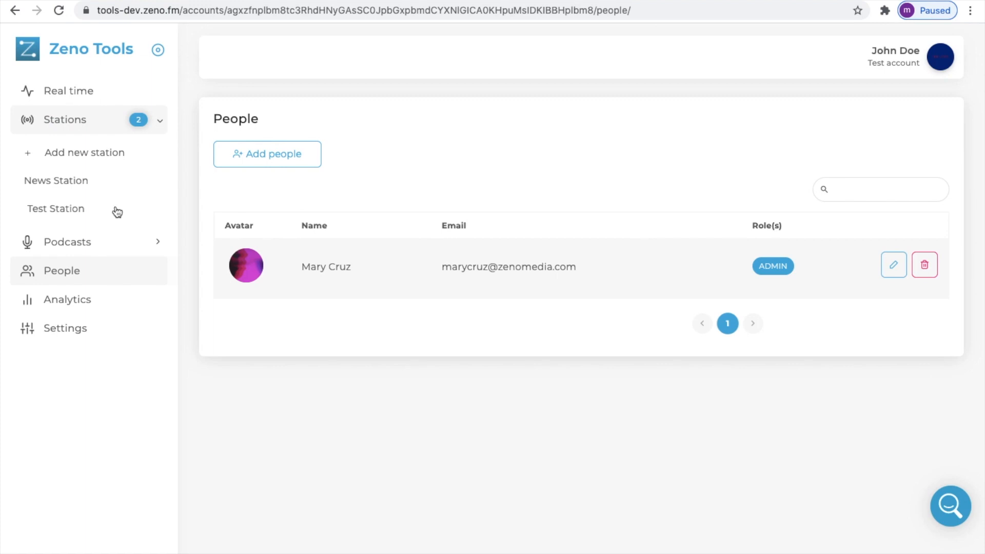
{"action": "left_click", "coordinate": [56, 209]}
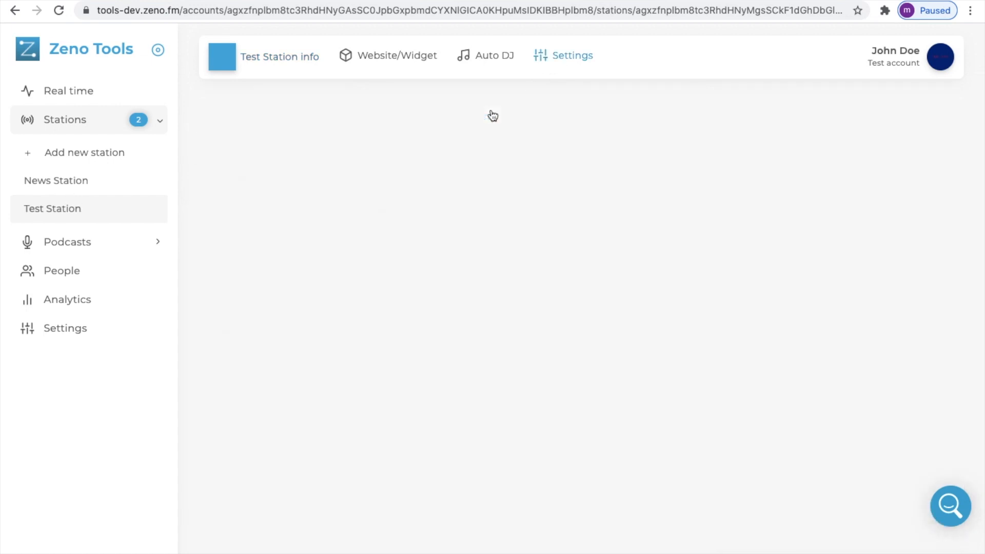
{"action": "left_click", "coordinate": [571, 55]}
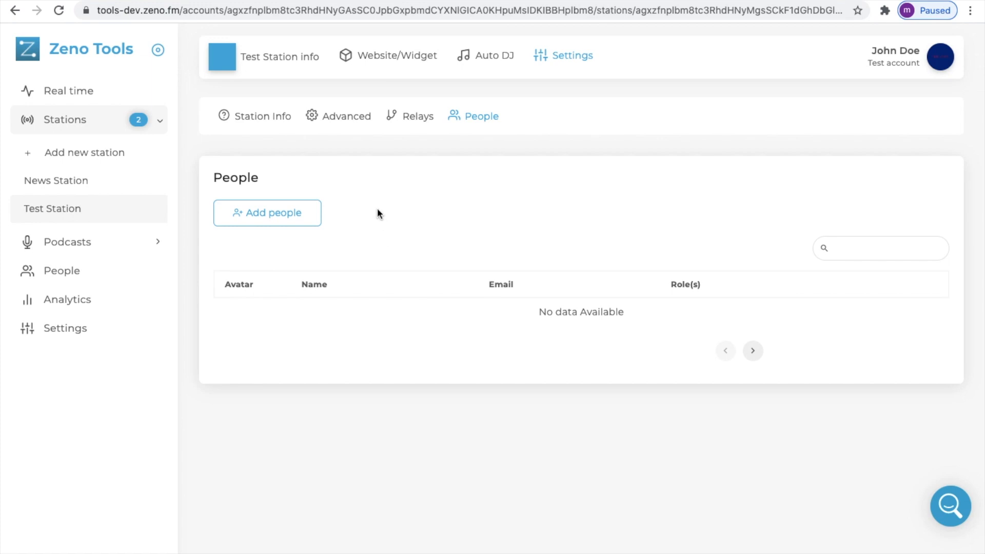
{"action": "mouse_move", "coordinate": [266, 216]}
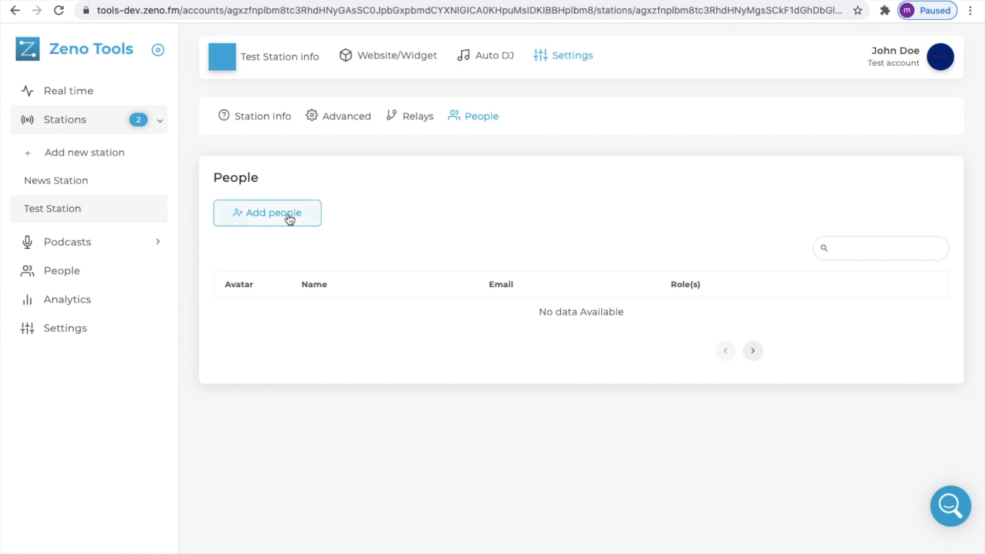
{"action": "left_click", "coordinate": [266, 212]}
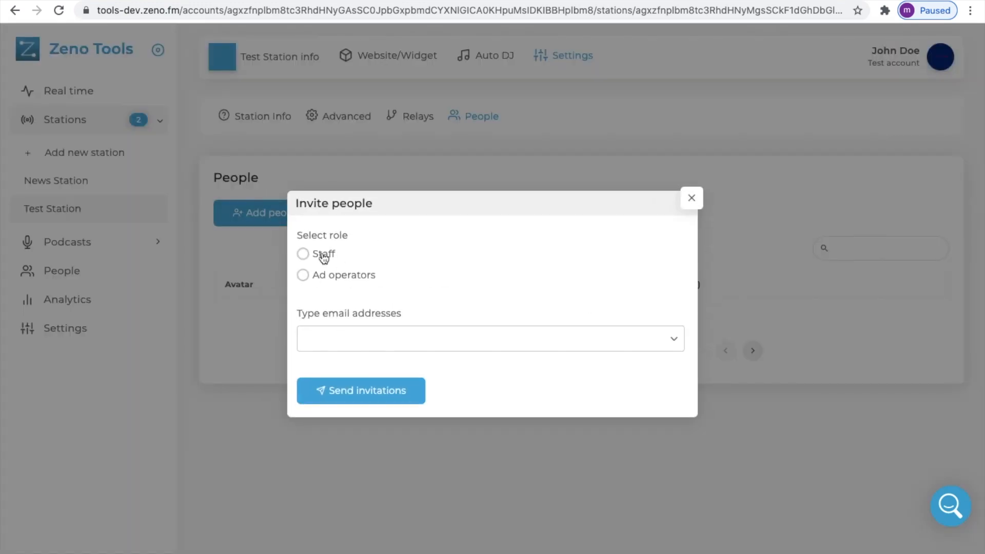
{"action": "left_click", "coordinate": [303, 254]}
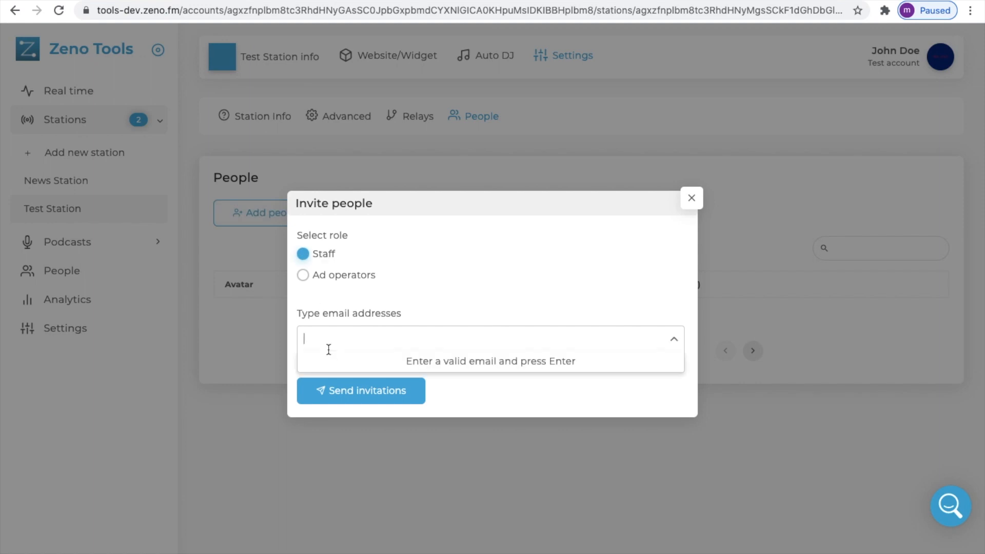
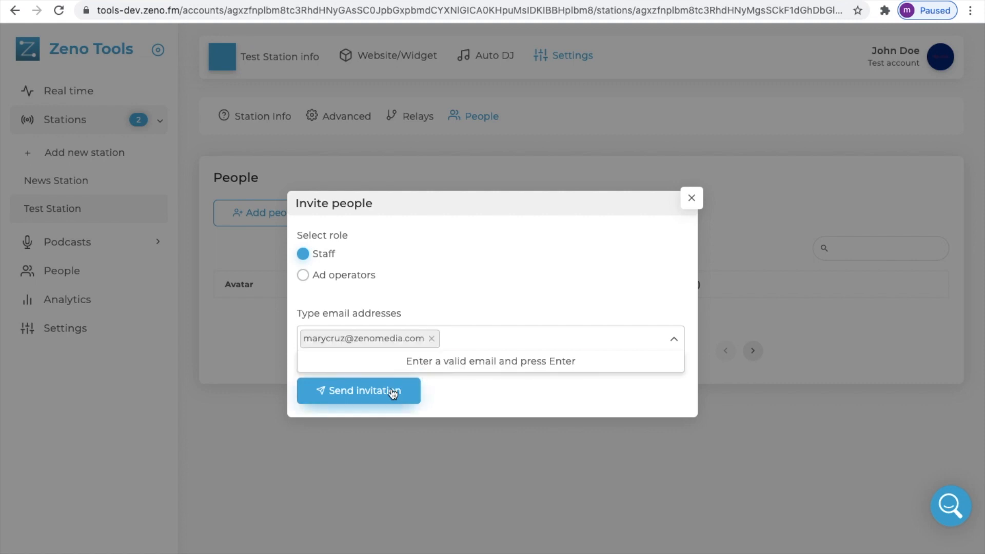
{"action": "left_click", "coordinate": [358, 390]}
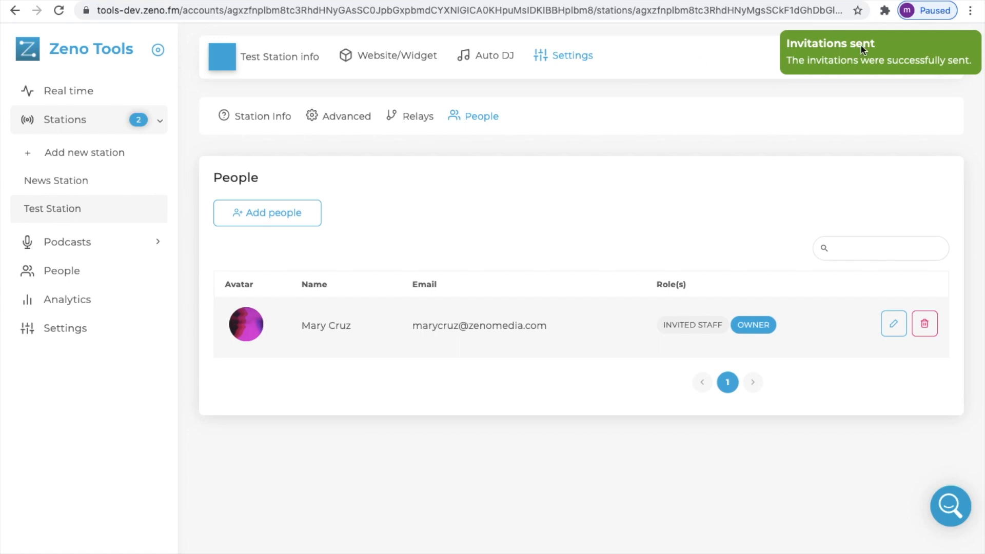
{"action": "mouse_move", "coordinate": [500, 393]}
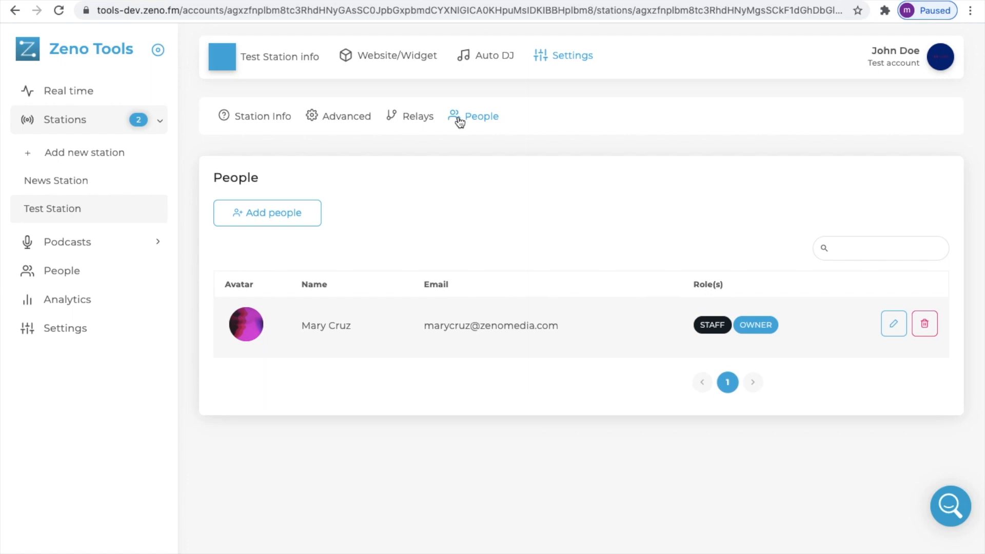
{"action": "mouse_move", "coordinate": [711, 307]}
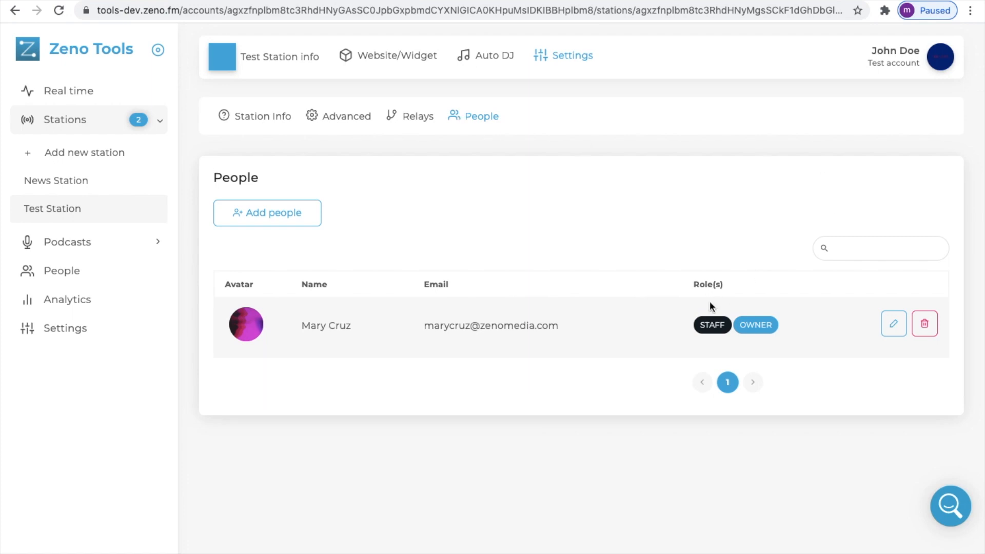
- Return to the account-wide People list after the member becomes staff
{"action": "left_click", "coordinate": [62, 270]}
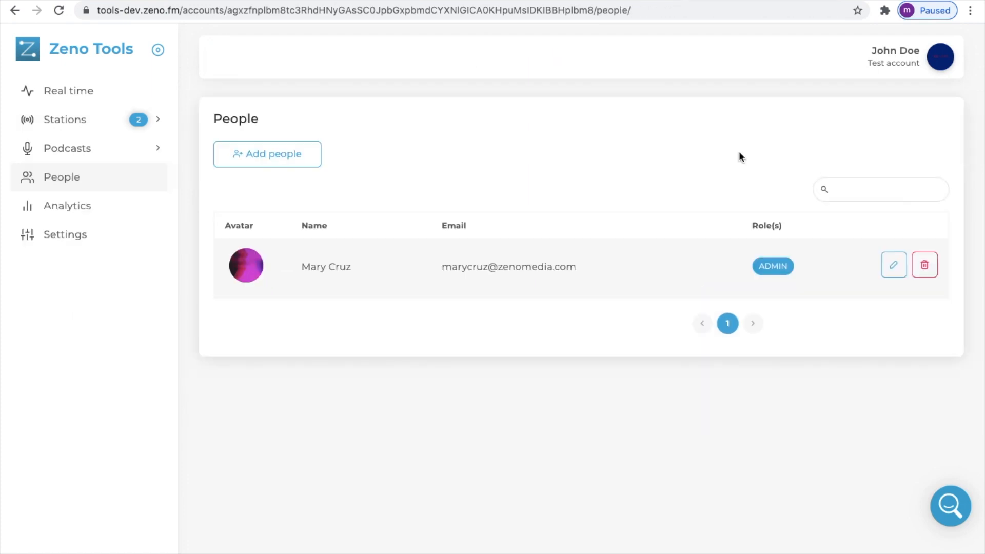
{"action": "mouse_move", "coordinate": [924, 264]}
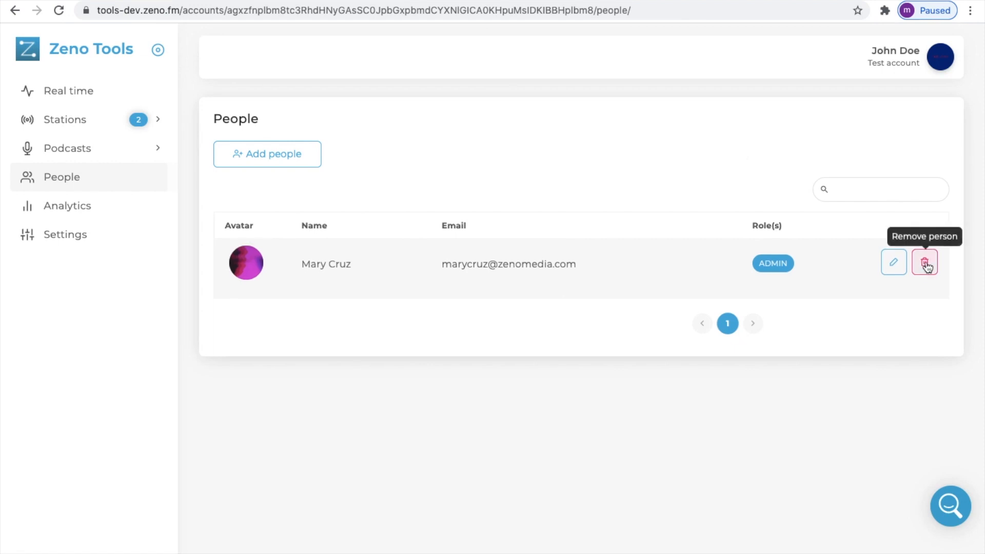
{"action": "left_click", "coordinate": [924, 263]}
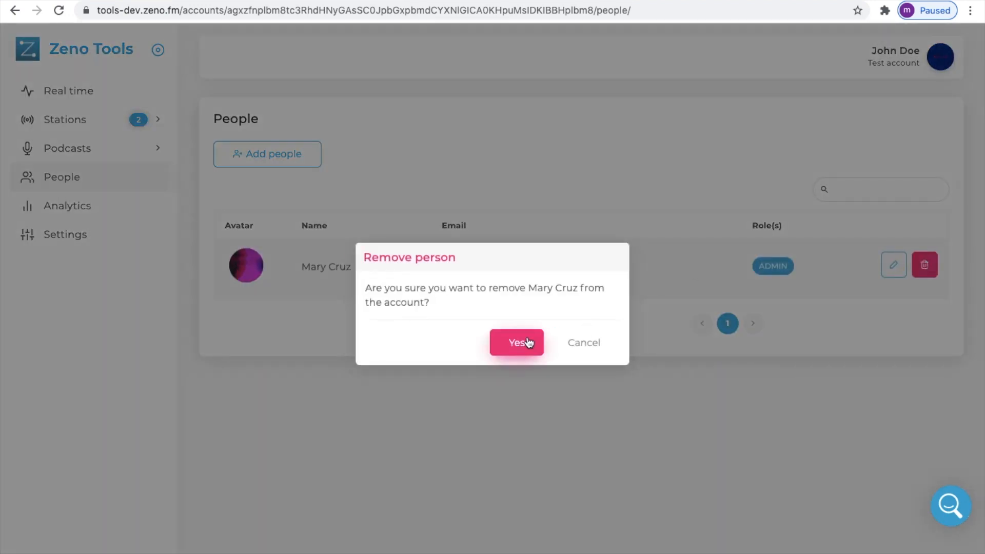
{"action": "left_click", "coordinate": [516, 342]}
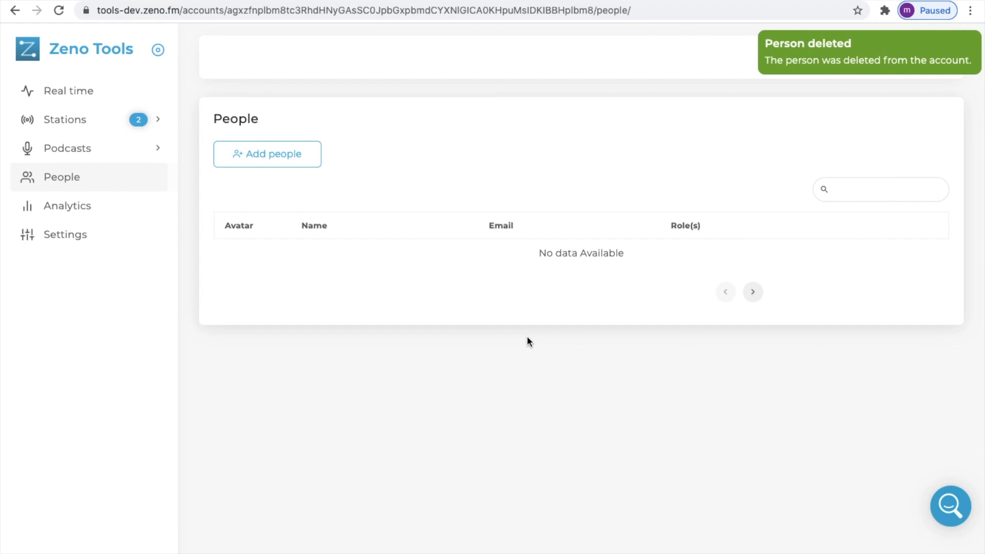
{"action": "mouse_move", "coordinate": [974, 91]}
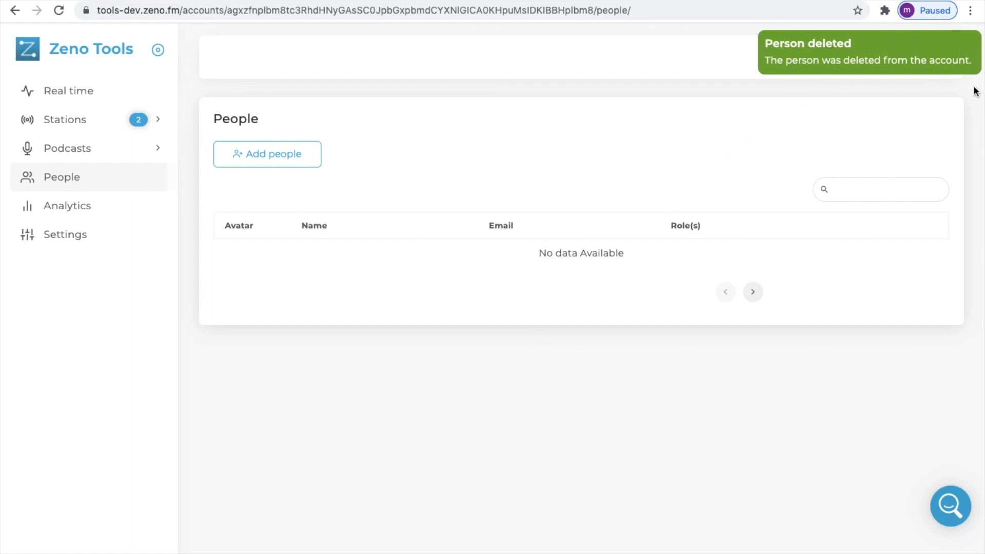
{"action": "mouse_move", "coordinate": [963, 473]}
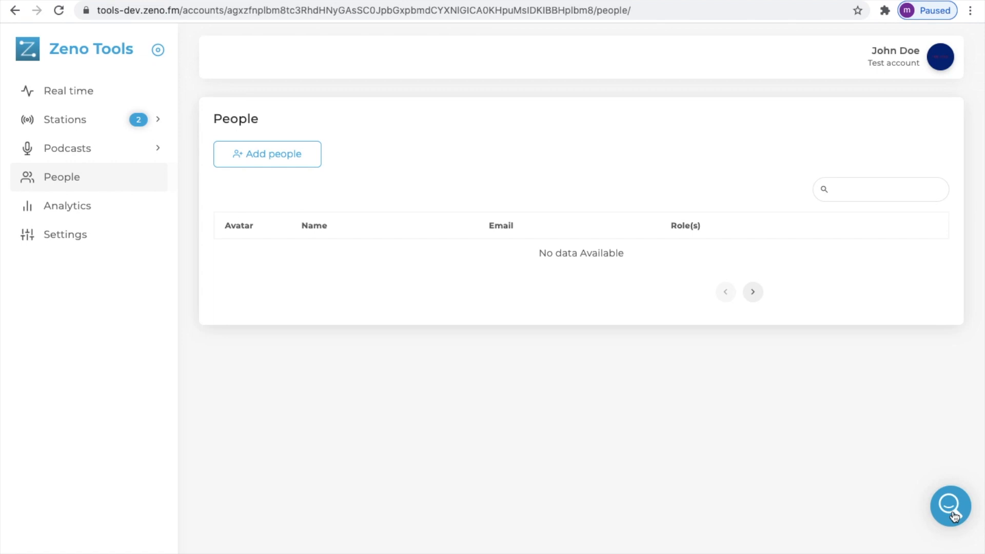
- Bring up the Intercom support chat window over the empty People page
{"action": "left_click", "coordinate": [950, 506]}
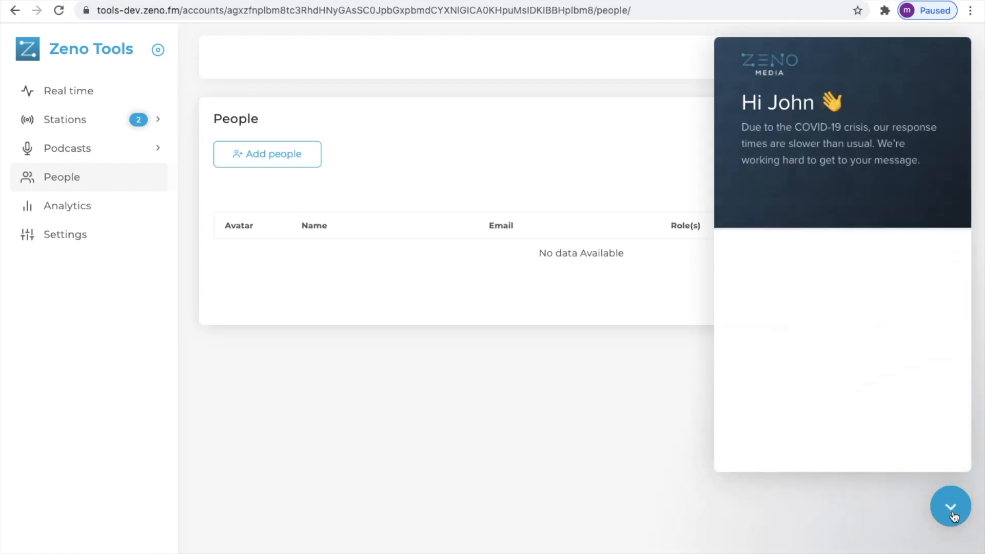
{"action": "left_click", "coordinate": [950, 506]}
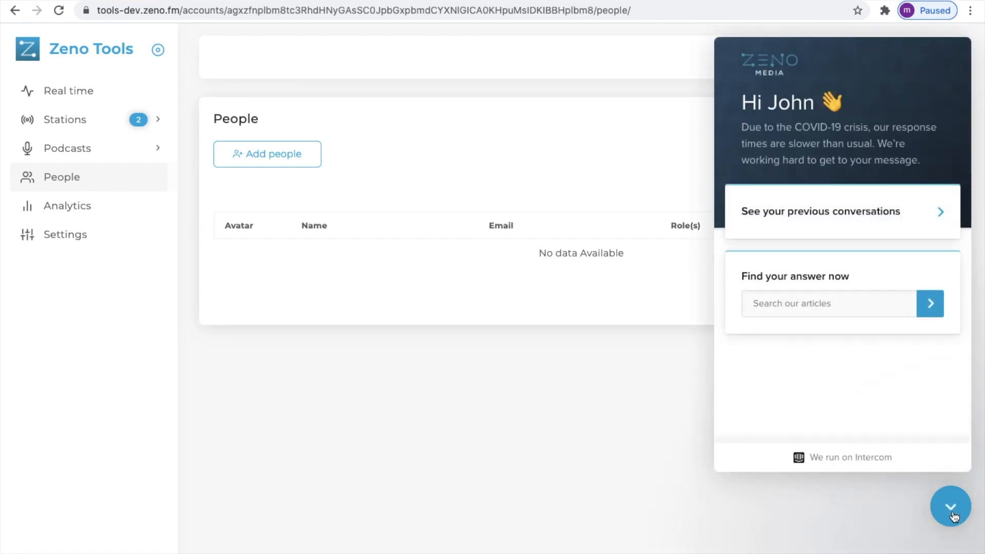